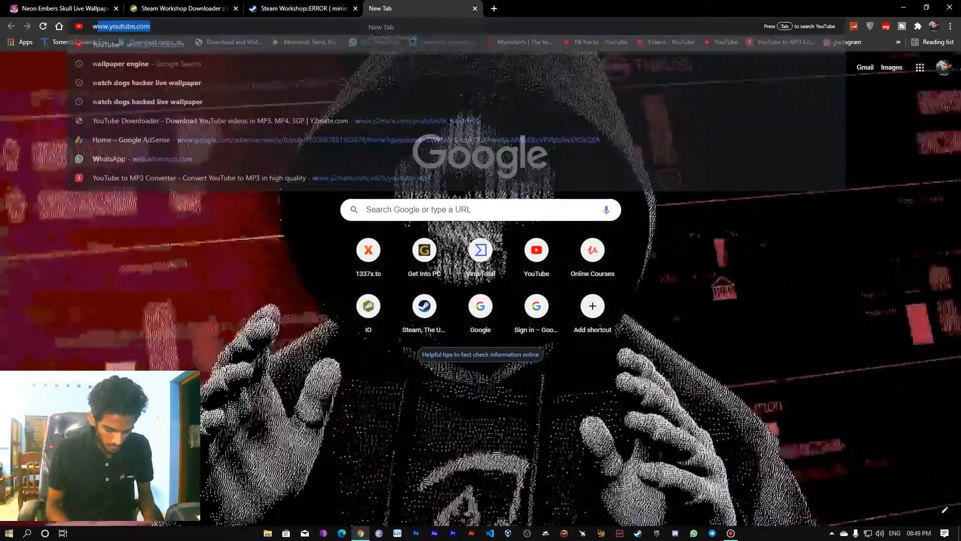
# - Search 'wallpaper engine' in the address bar, then leave the desktop showing
pyautogui.write('wallpaper engine')
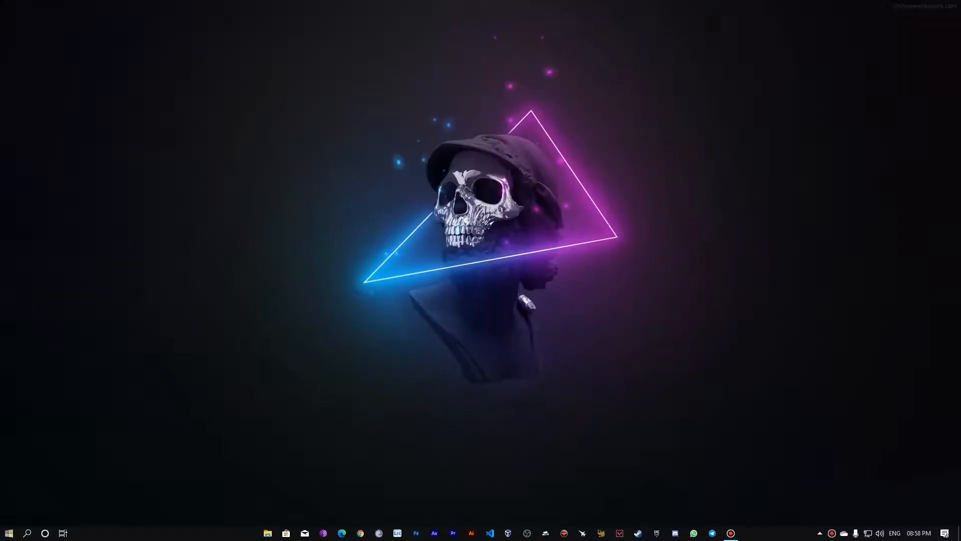
# - Extract wallpaper_engine.rar into a new wallpaper_engine folder inside Motion Walli
pyautogui.click(267, 533)
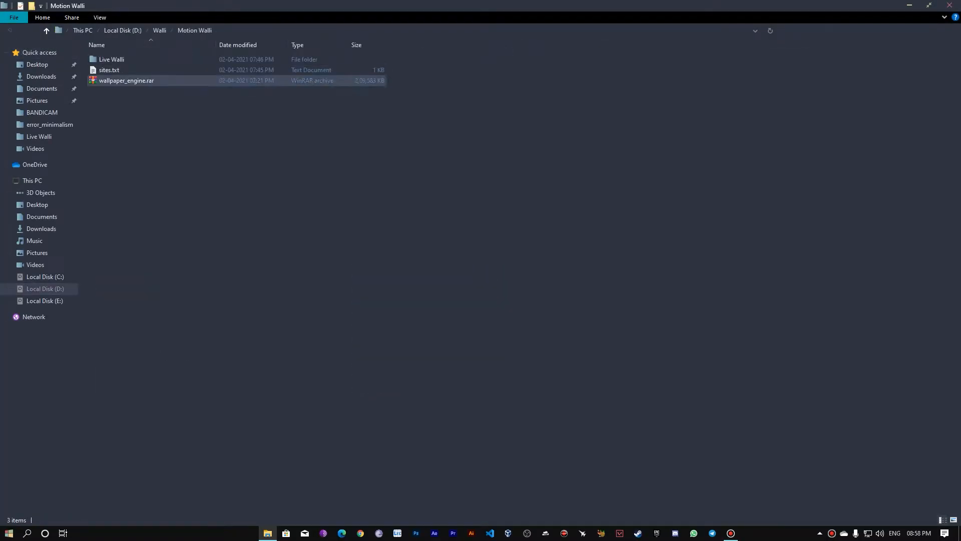
pyautogui.rightClick(126, 80)
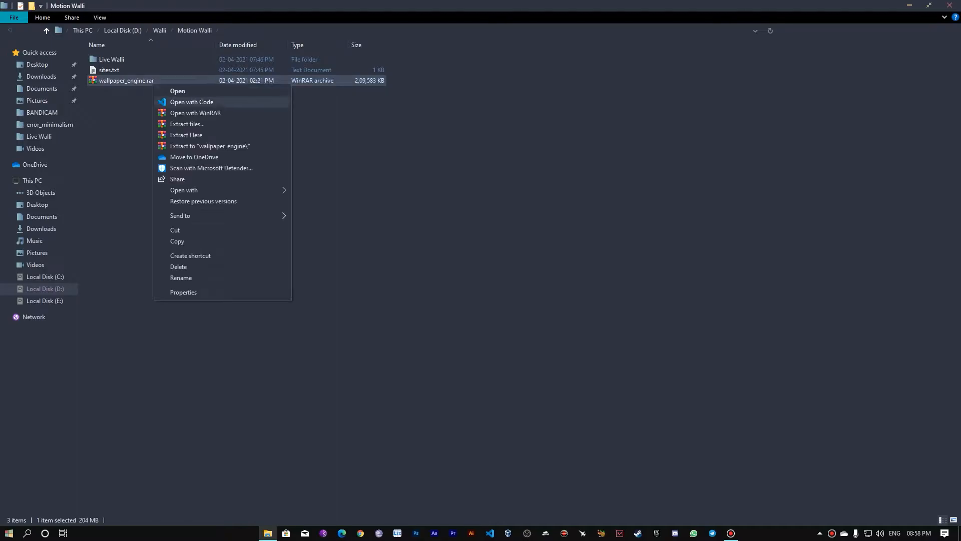
pyautogui.click(187, 124)
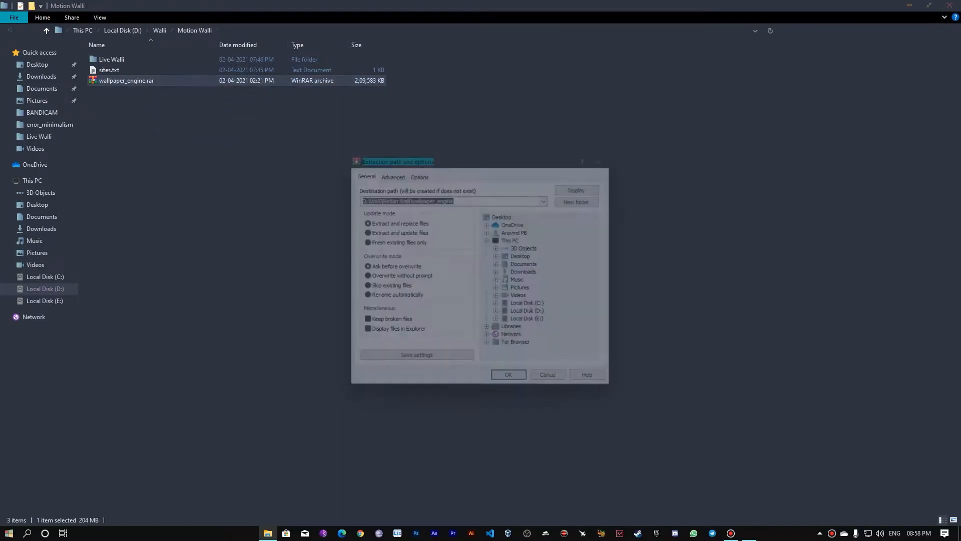
pyautogui.click(508, 373)
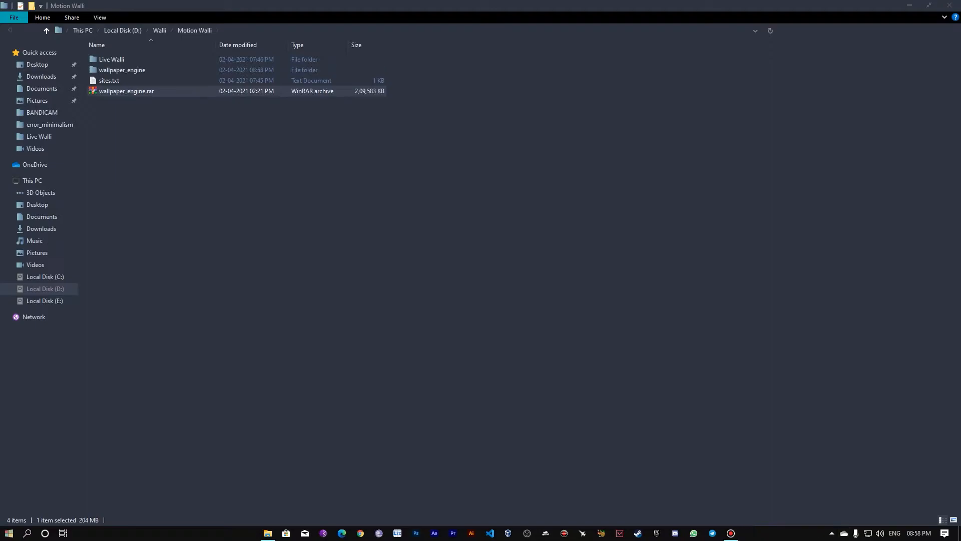
pyautogui.click(122, 69)
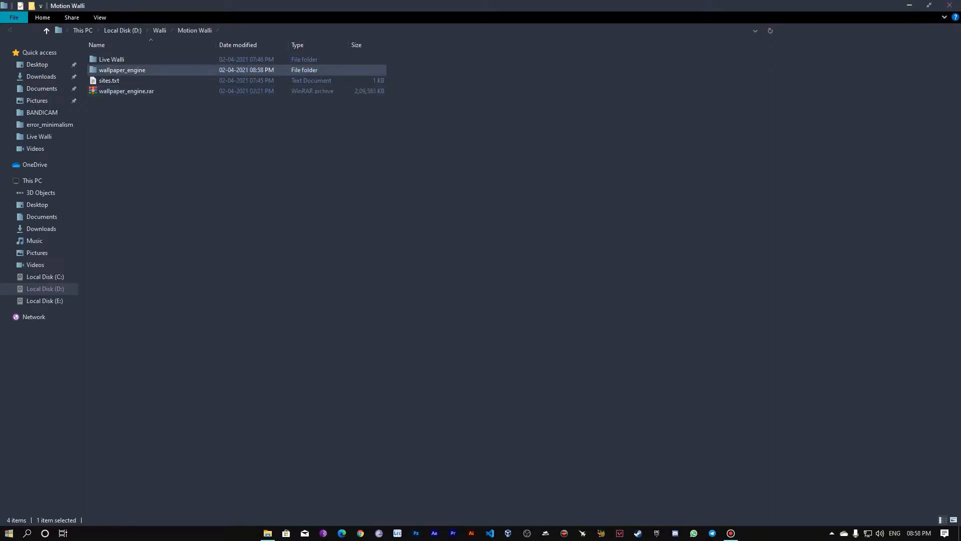
# - Run launcher.exe from the inner wallpaper_engine folder to start Wallpaper Engine
pyautogui.doubleClick(121, 69)
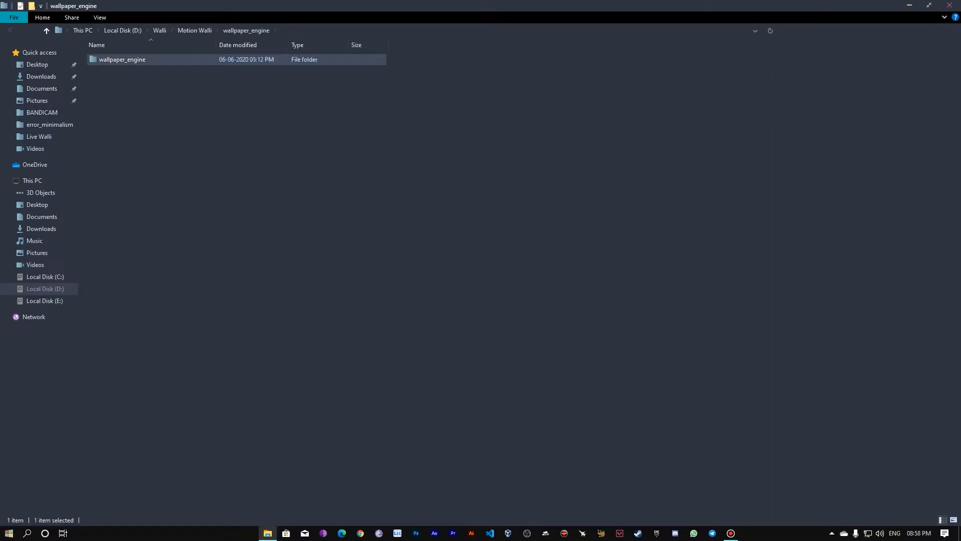
pyautogui.doubleClick(122, 59)
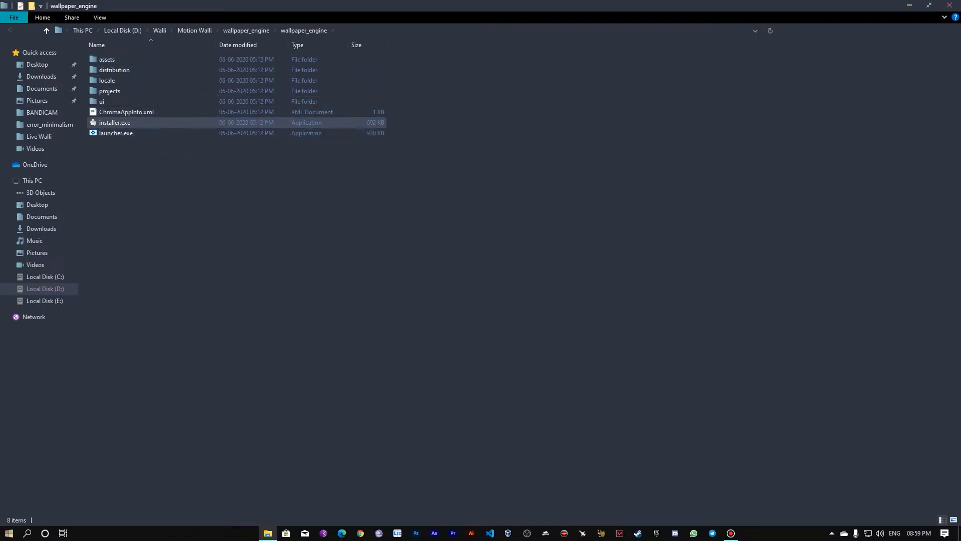
pyautogui.click(116, 133)
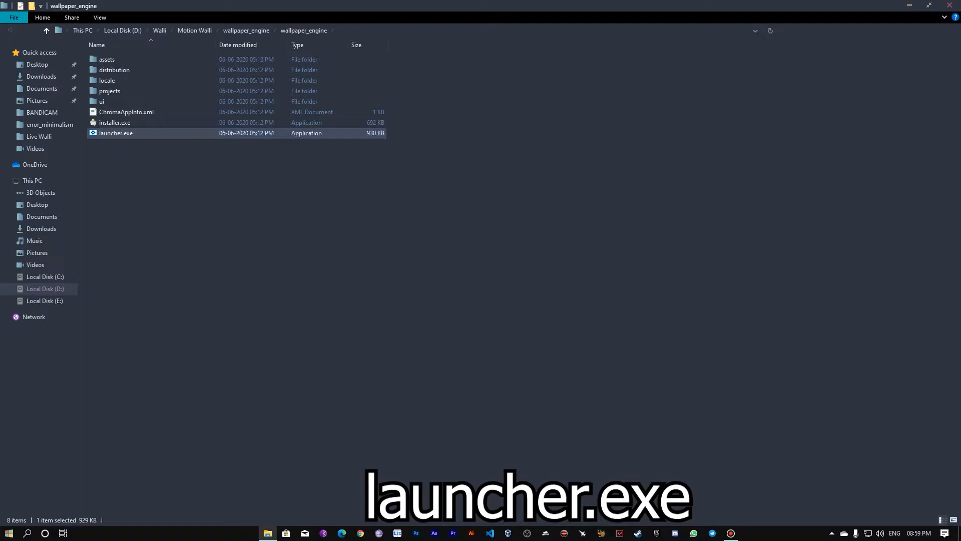
pyautogui.doubleClick(115, 133)
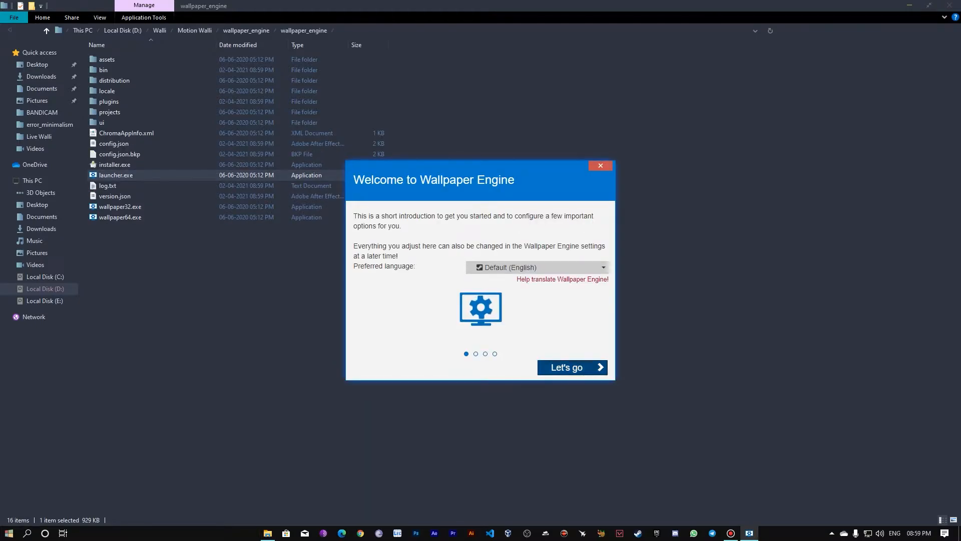
# - Finish the welcome wizard with the quality preset, high-priority auto start and Windows colour, then All done
pyautogui.click(566, 367)
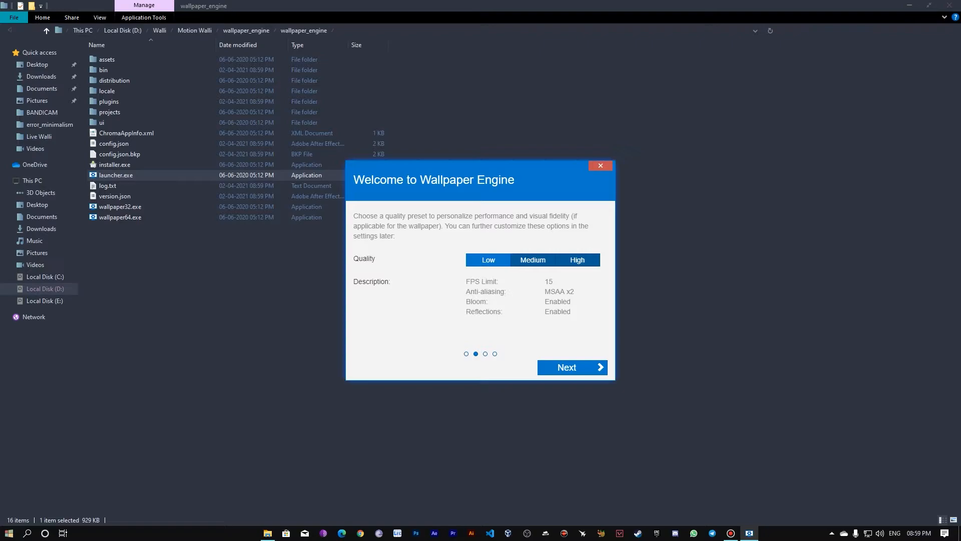
pyautogui.click(572, 367)
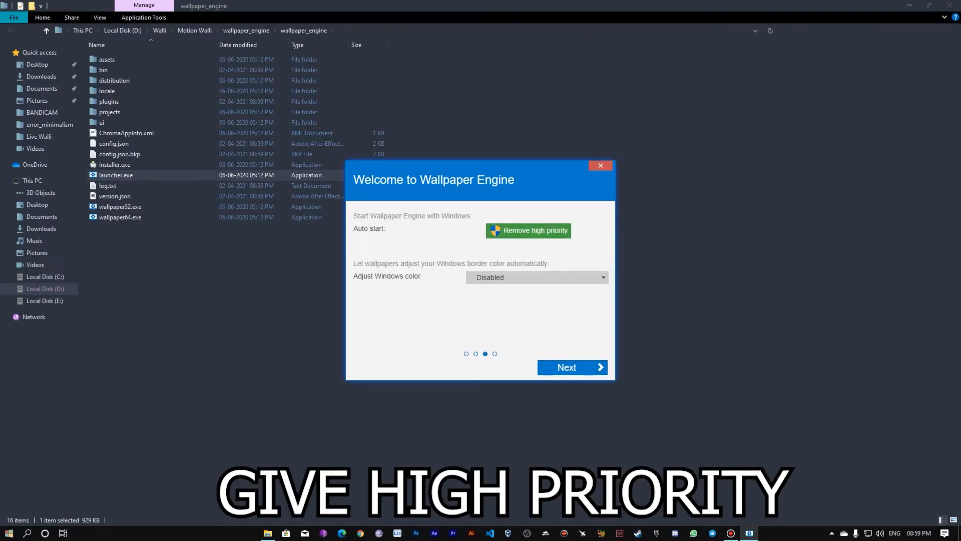
pyautogui.click(536, 277)
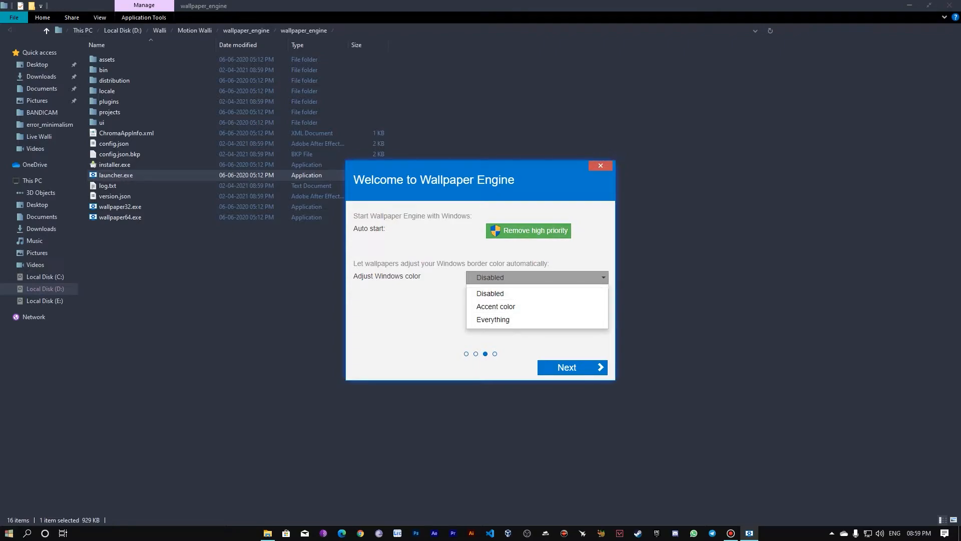
pyautogui.click(572, 367)
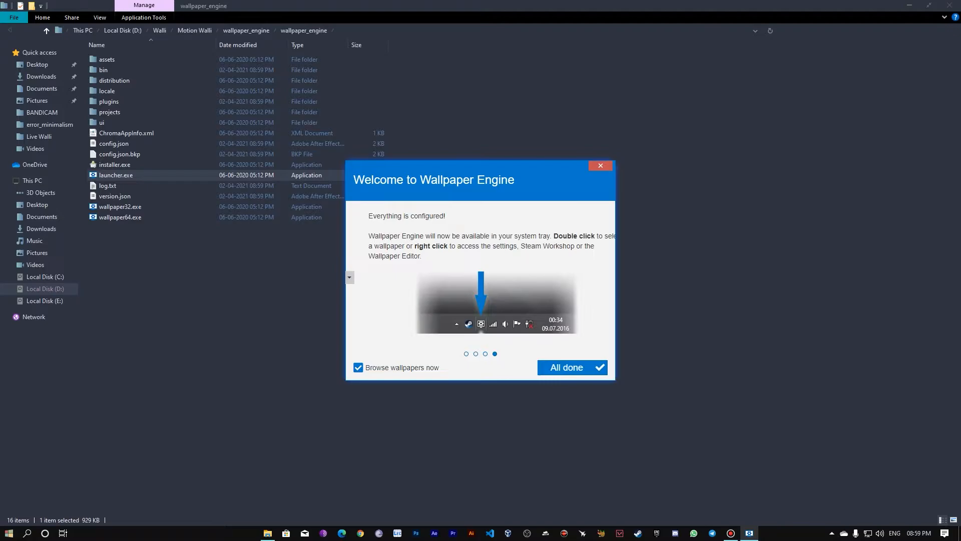
pyautogui.click(570, 368)
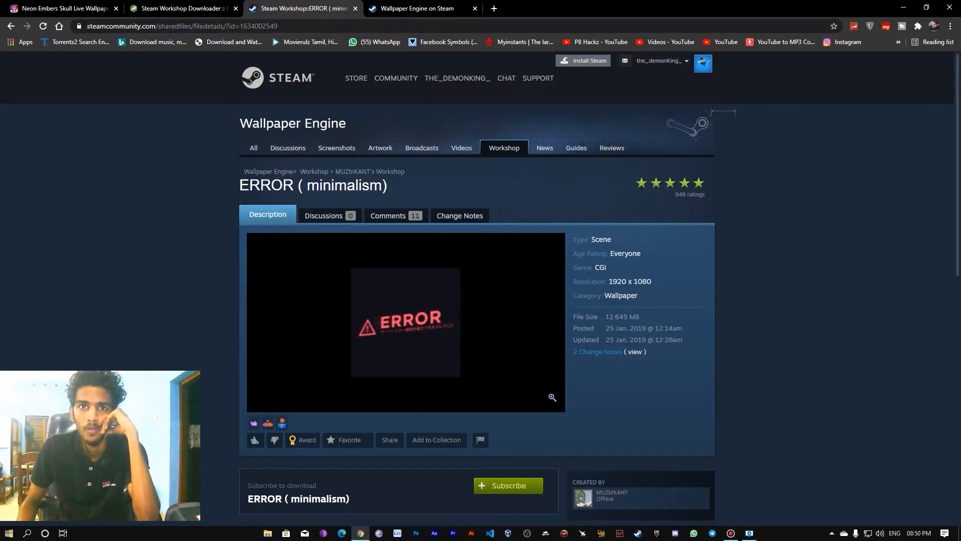
# - Copy the ERROR (minimalism) item's share link and bring it to the Steam Workshop Downloader page
pyautogui.click(390, 440)
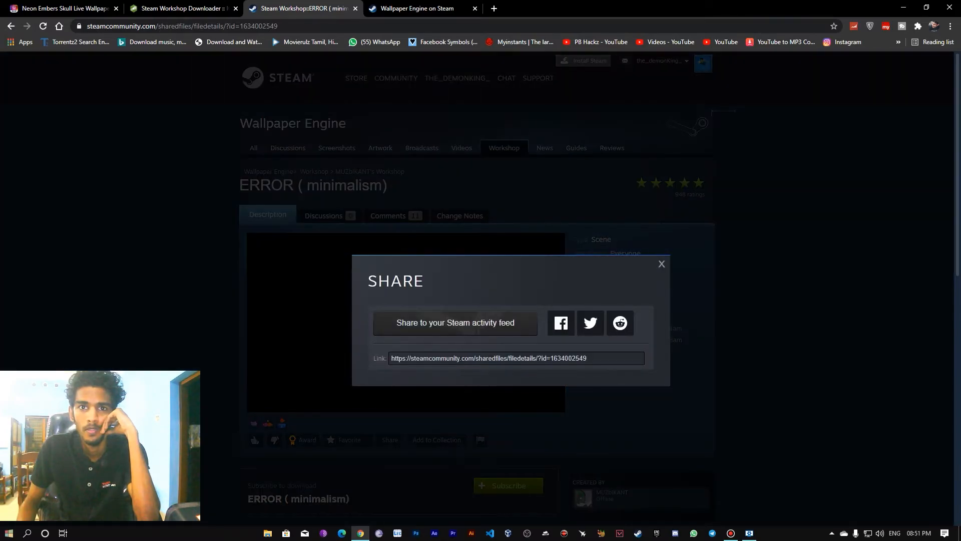
pyautogui.rightClick(517, 358)
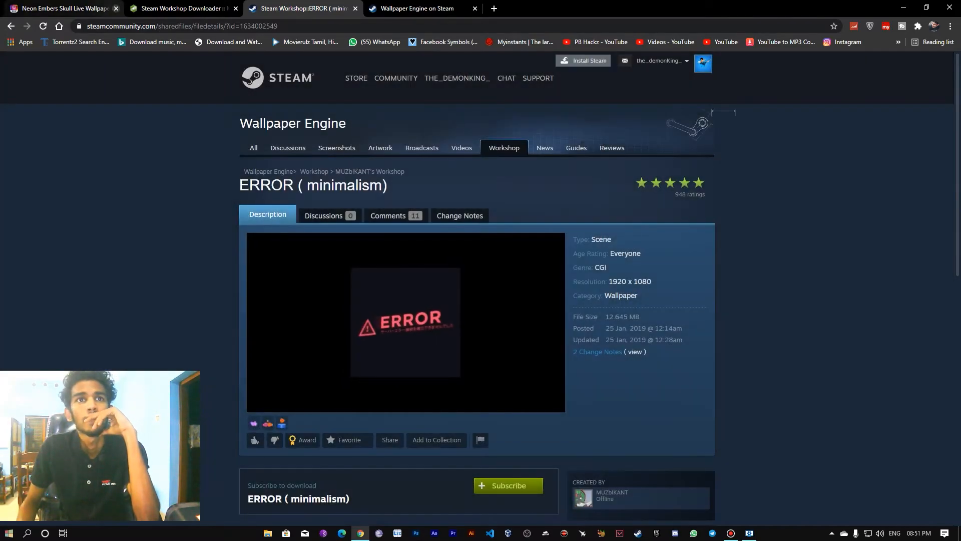
pyautogui.click(182, 9)
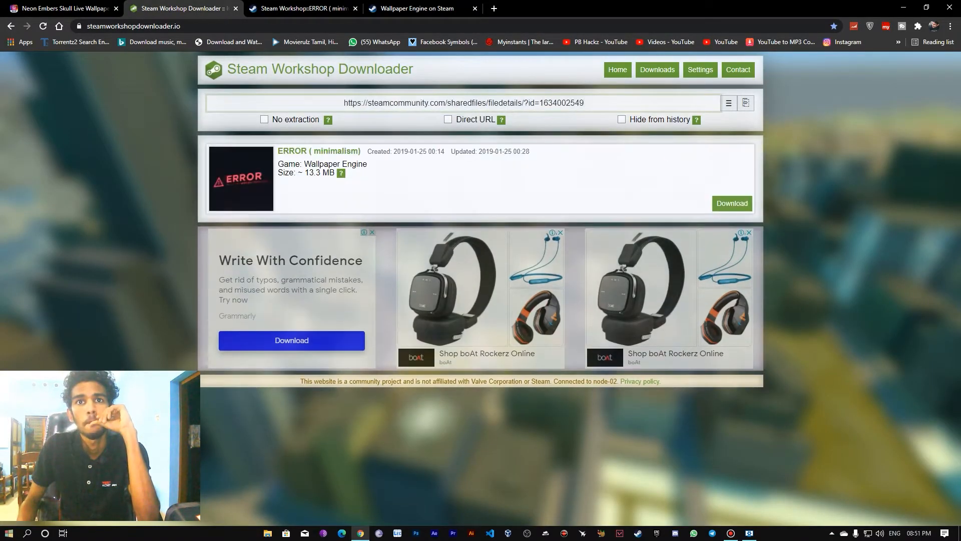
# - Download the ERROR (minimalism) item, then the desktop version of the Neon Embers Skull wallpaper
pyautogui.click(731, 204)
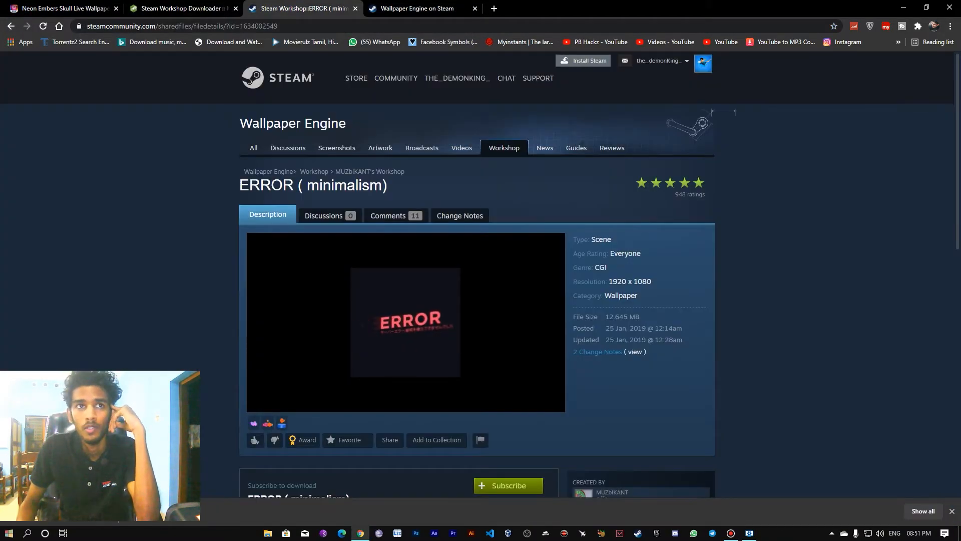
pyautogui.click(61, 8)
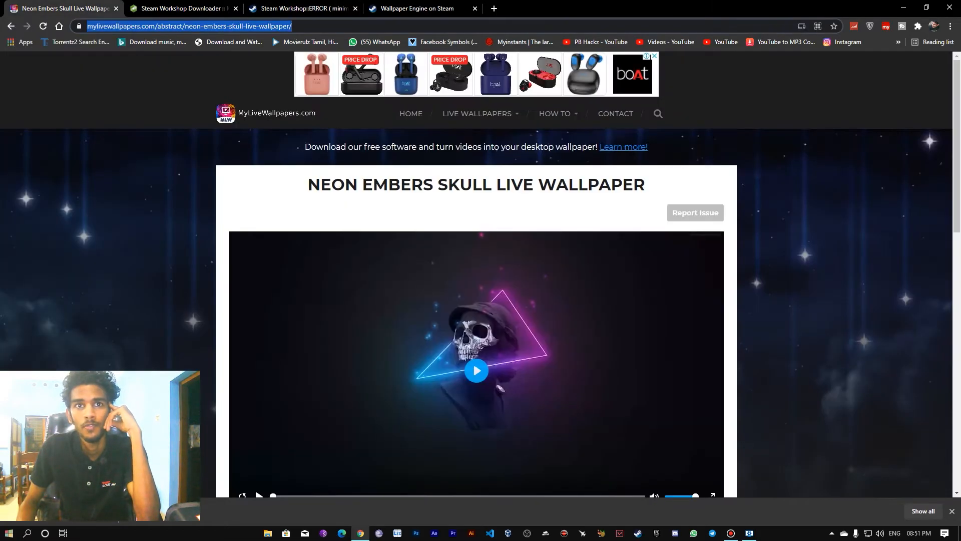
pyautogui.scroll(-3)
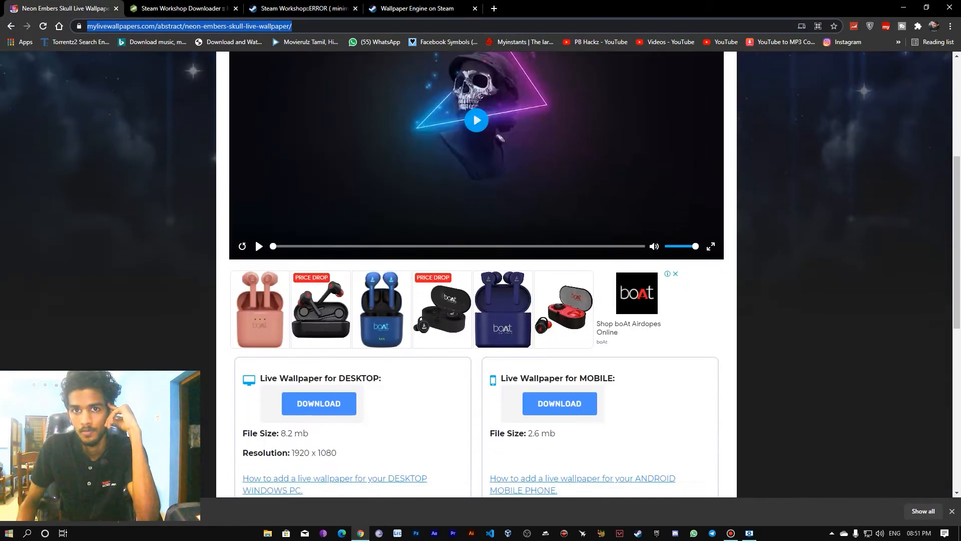
pyautogui.click(238, 453)
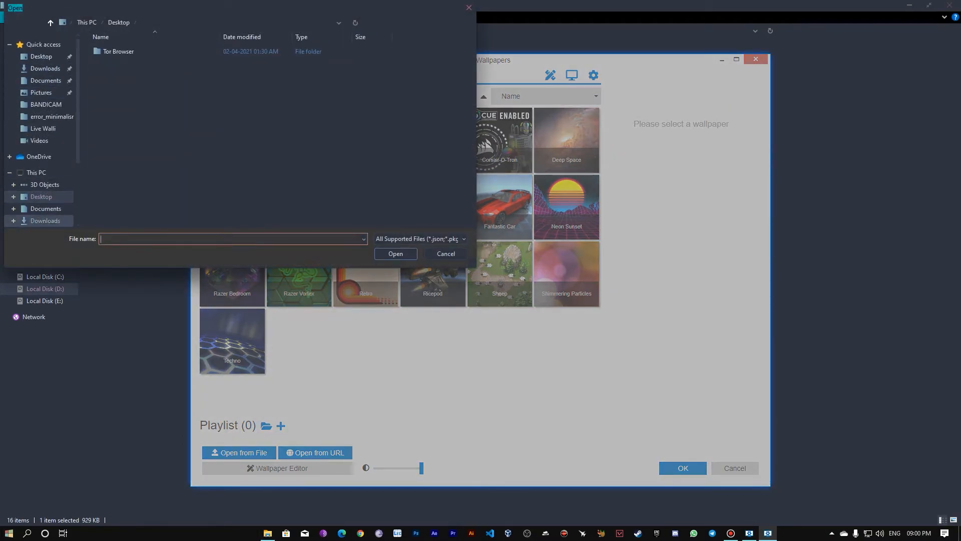
# - Load Neon-Embers-Skull.mp4 from D:\Walli\Motion Walli\Live Walli as the wallpaper
pyautogui.scroll(-3)
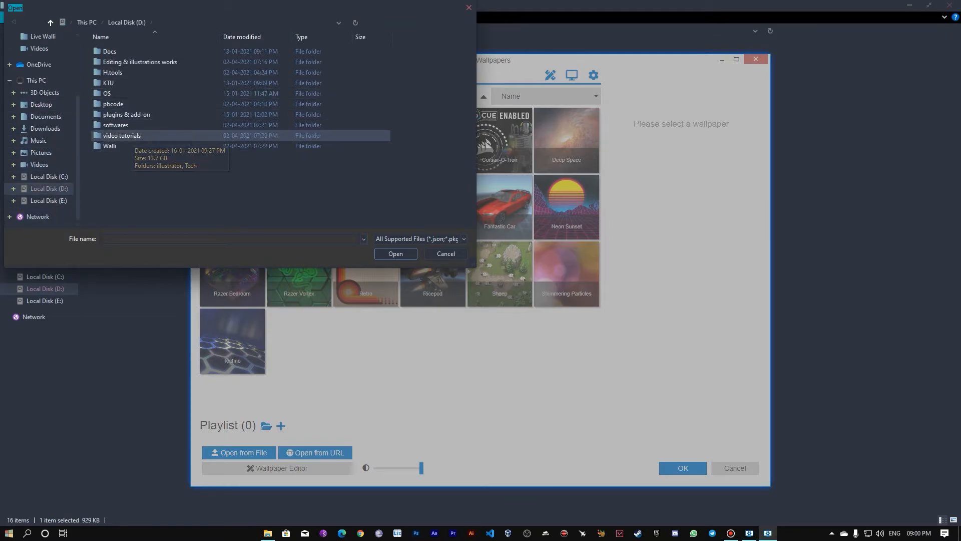
pyautogui.doubleClick(111, 146)
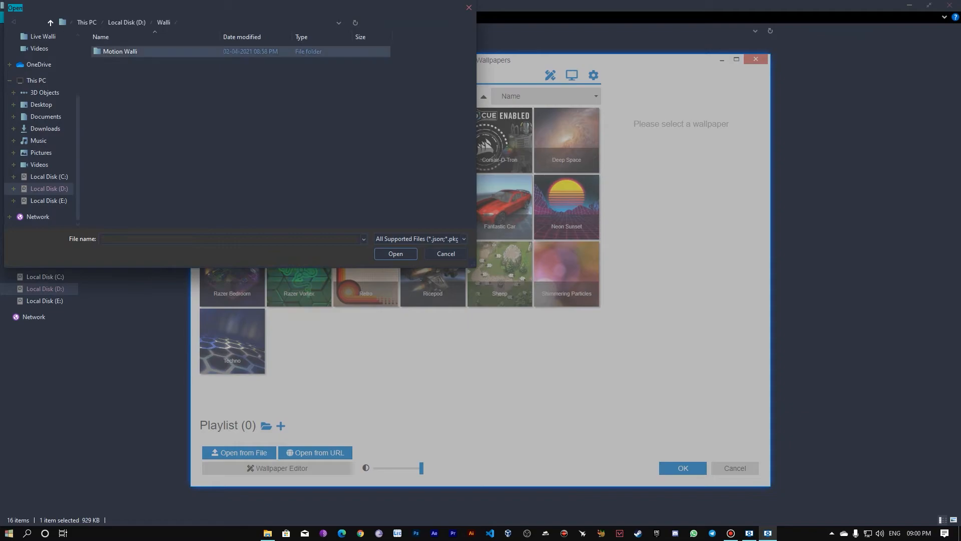
pyautogui.doubleClick(120, 51)
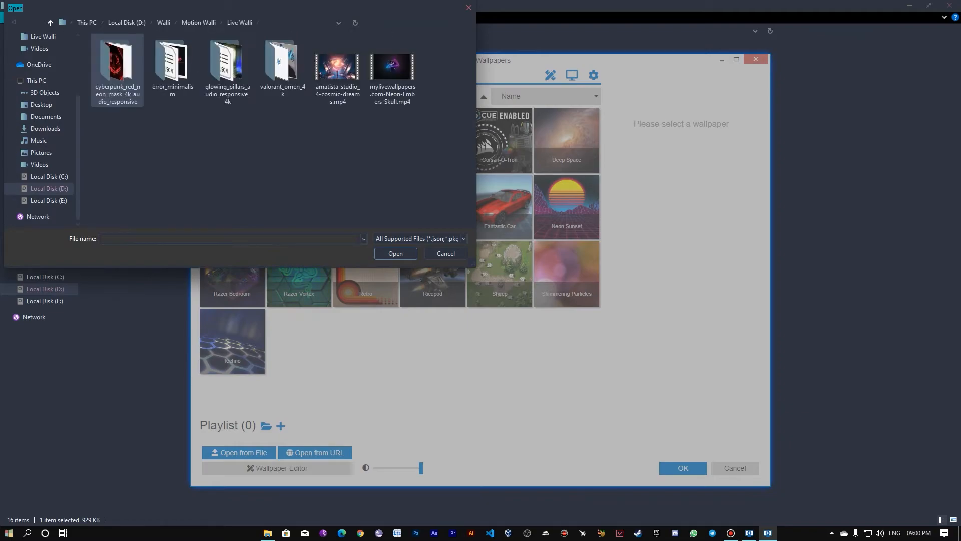
pyautogui.click(393, 66)
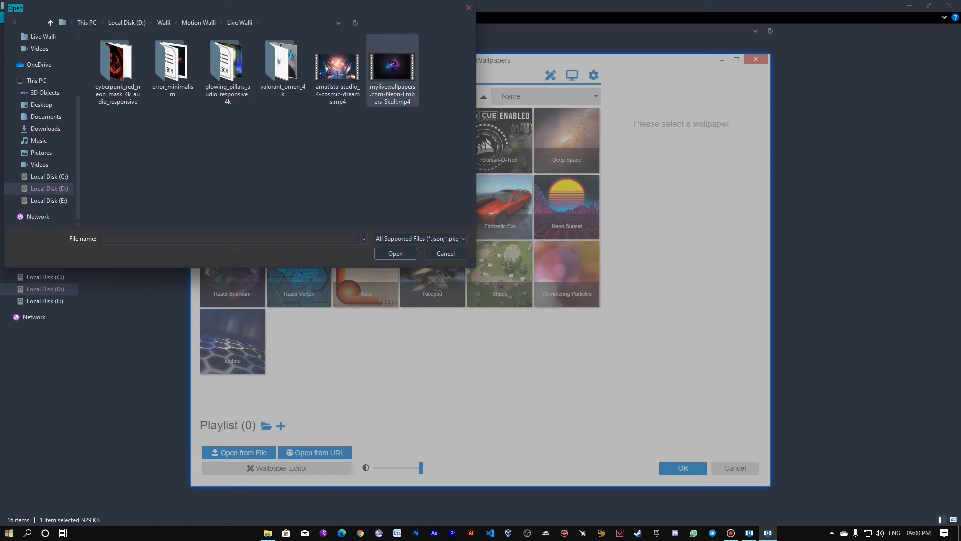
pyautogui.click(444, 253)
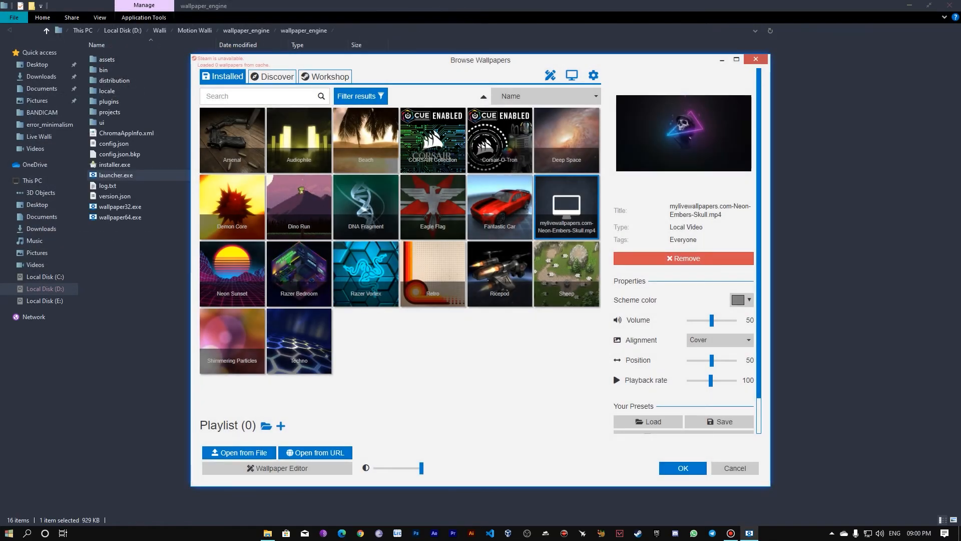
# - Bring up Apply to all Wallpapers from the skull wallpaper's properties panel
pyautogui.scroll(-3)
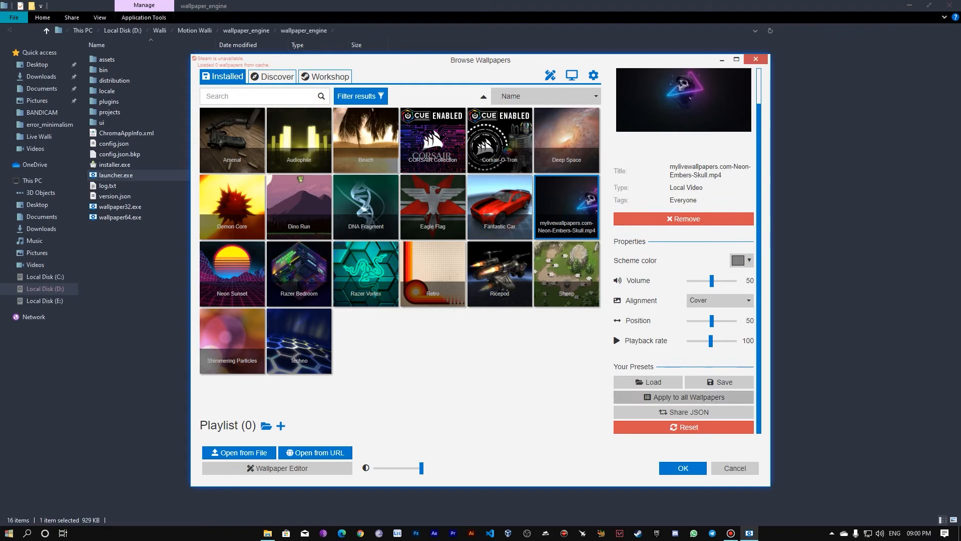
pyautogui.click(683, 396)
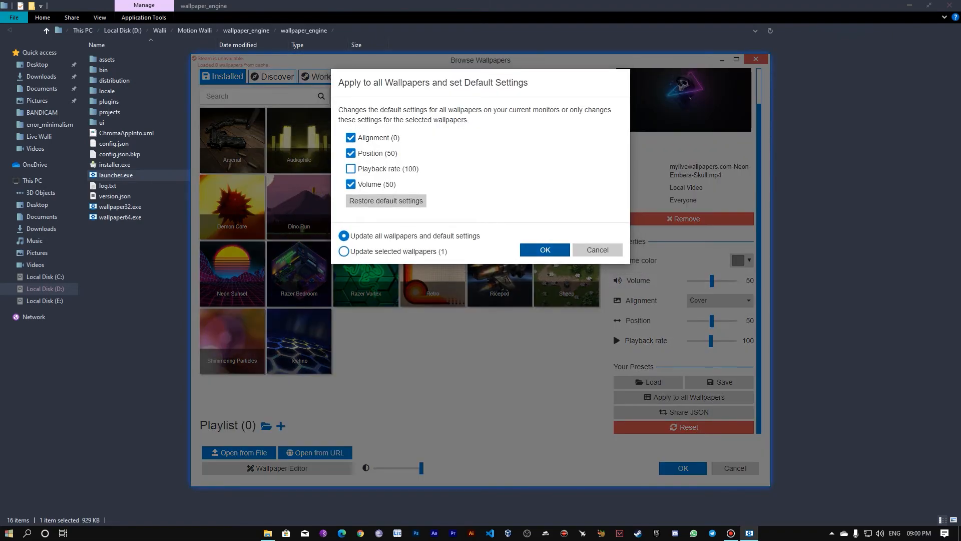